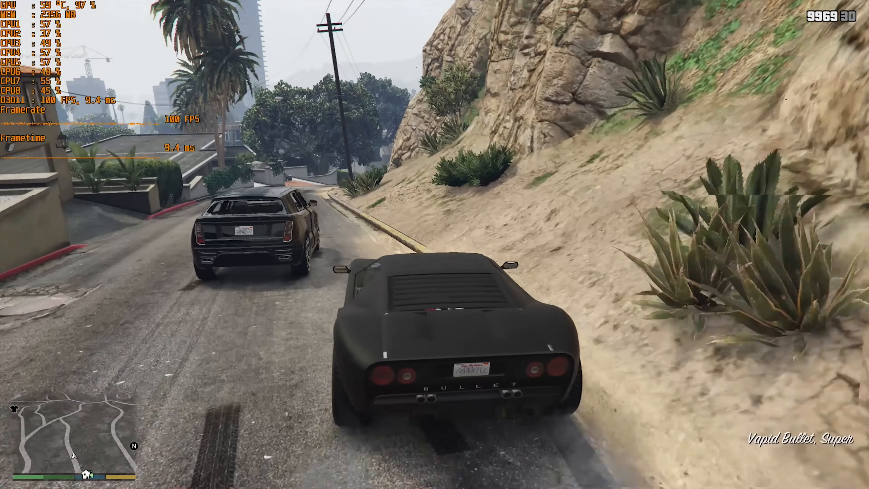
Finish the gameplay benchmark and enter the Aptio BIOS Main system information page.
key(w)
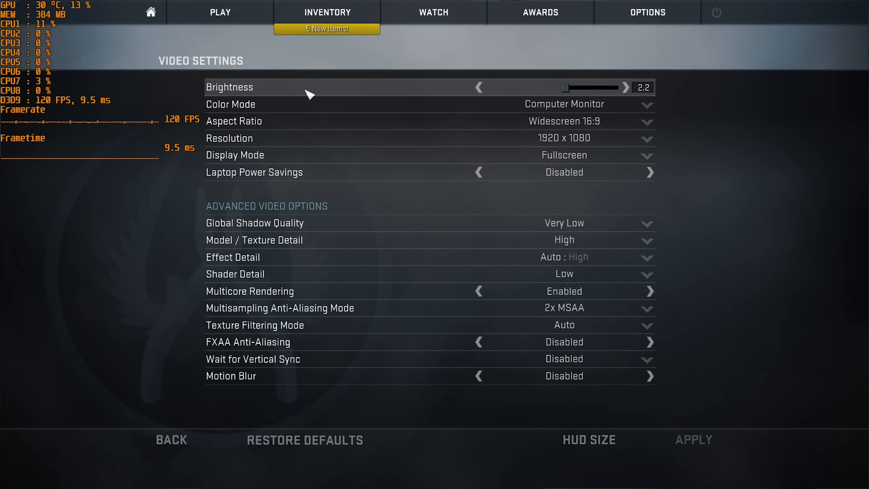
click(220, 12)
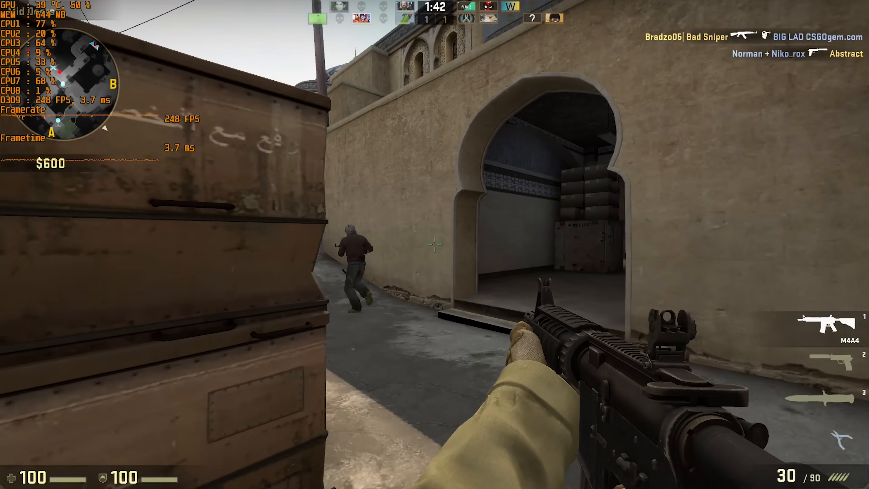
click(435, 245)
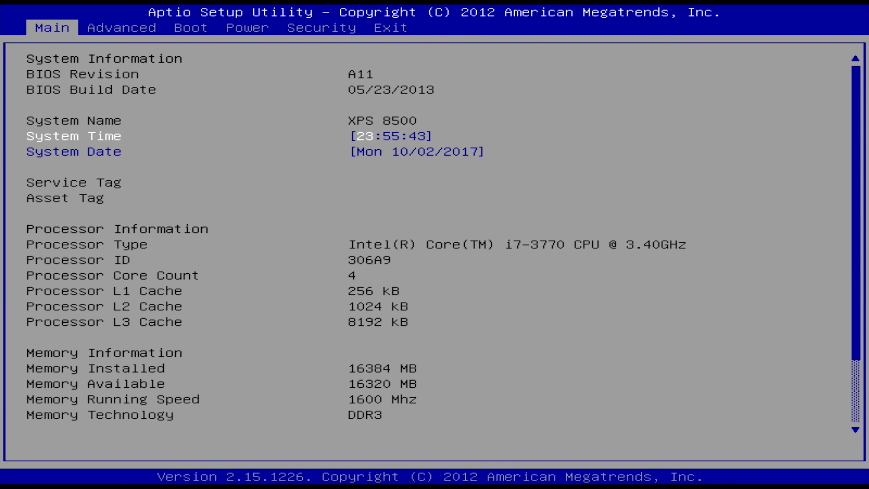
Switch to the Advanced processor page showing Hyper-Threading, SpeedStep and Turbo Boost enabled, Virtualization disabled.
scroll(down, 3)
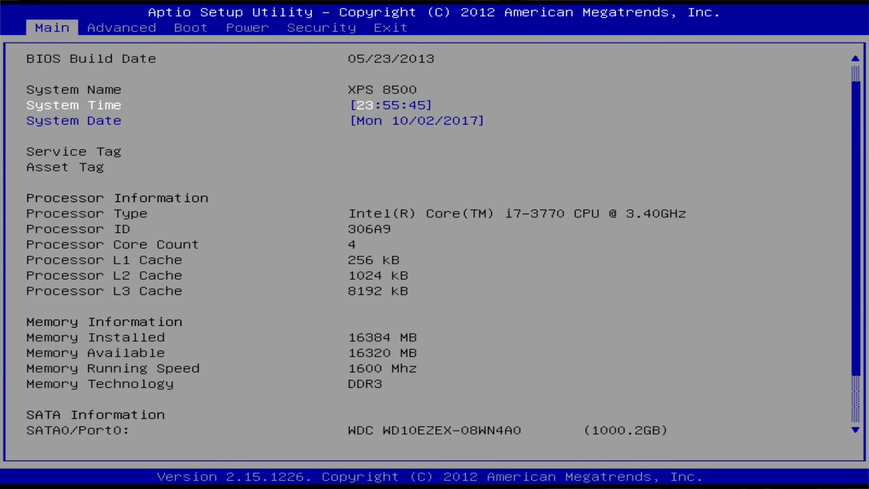
click(121, 28)
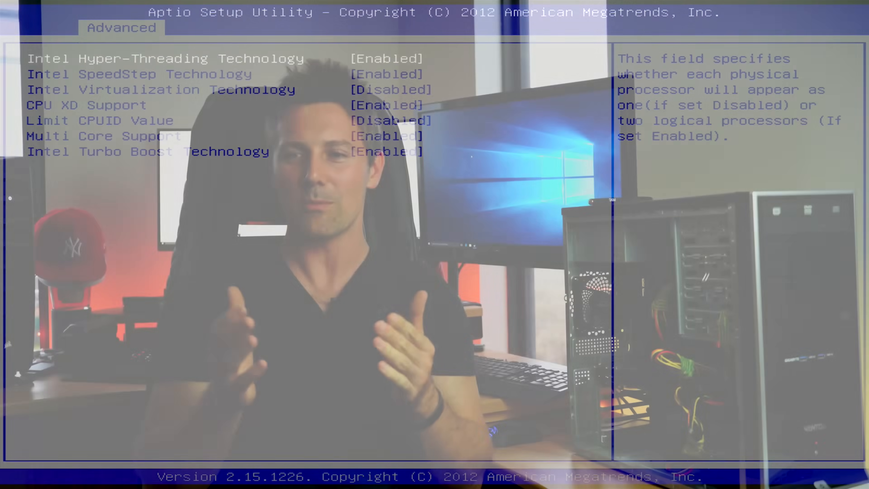